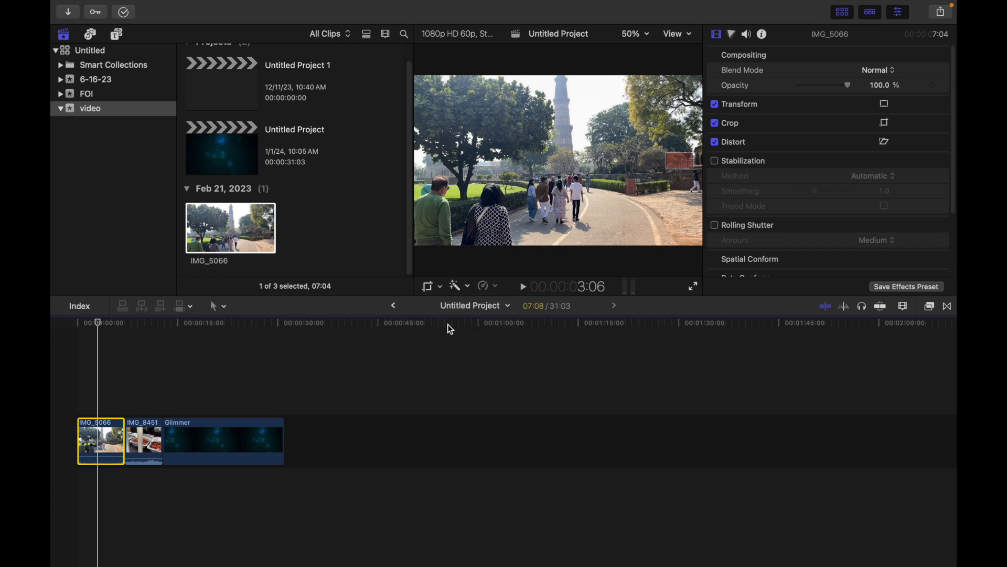
Switch IMG_5066's crop mode to Ken Burns to display the Start and End rectangles.
click(884, 123)
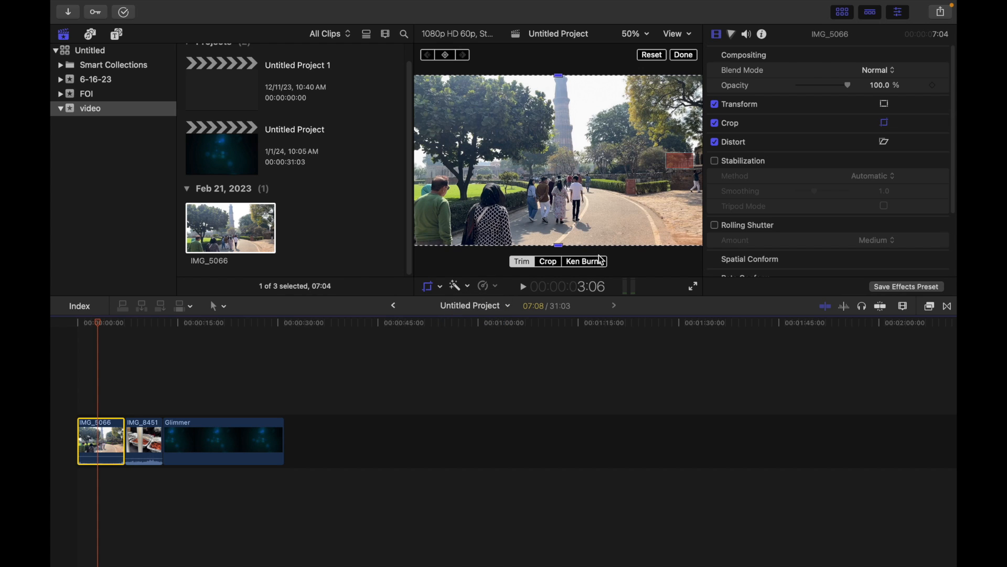
click(584, 260)
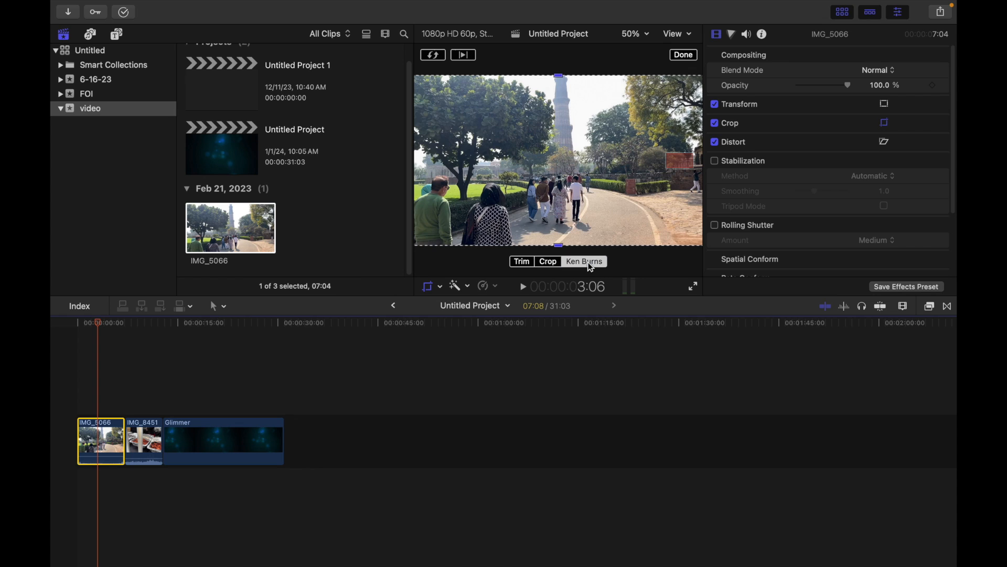
click(584, 263)
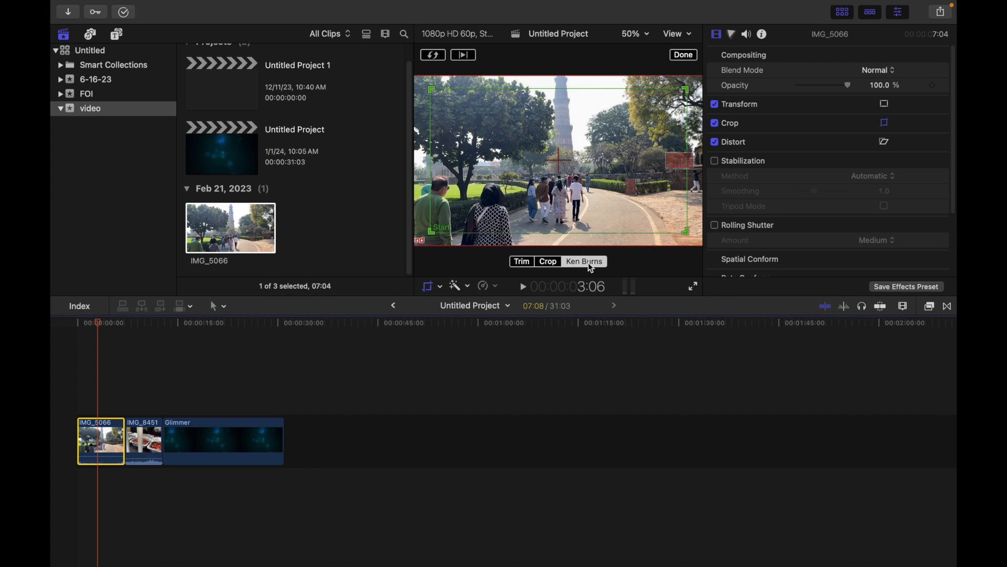
mouse_move(580, 160)
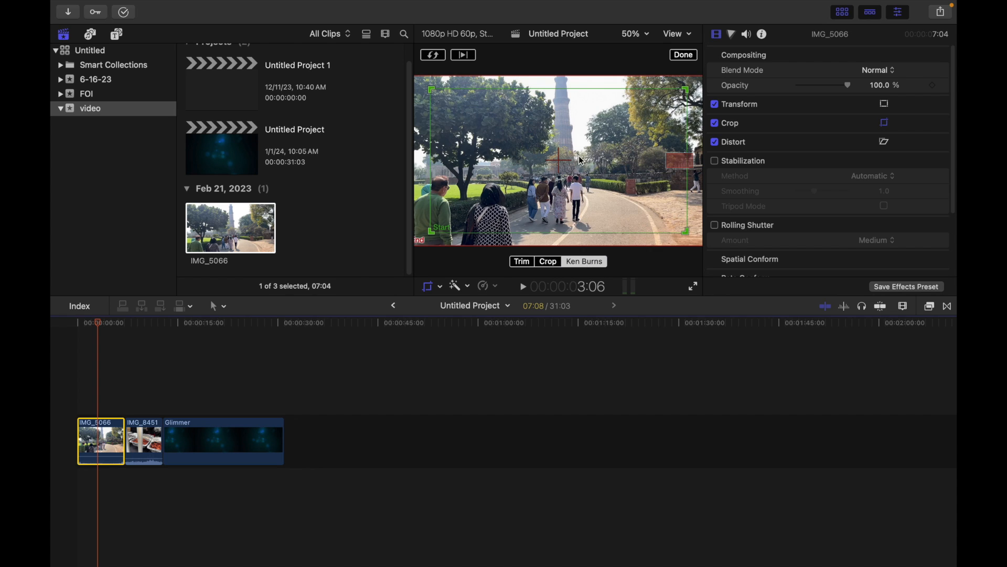
mouse_move(433, 244)
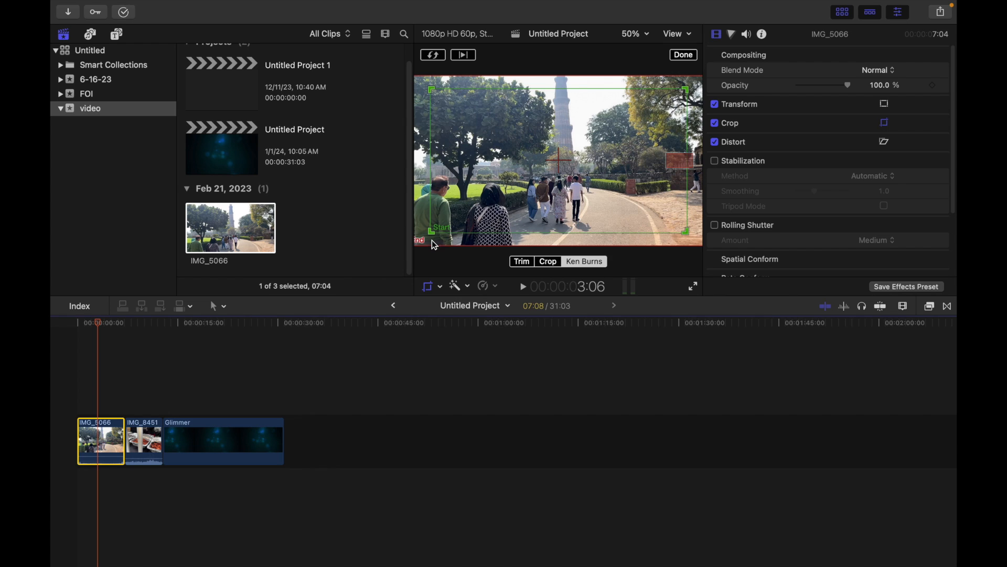
mouse_move(428, 248)
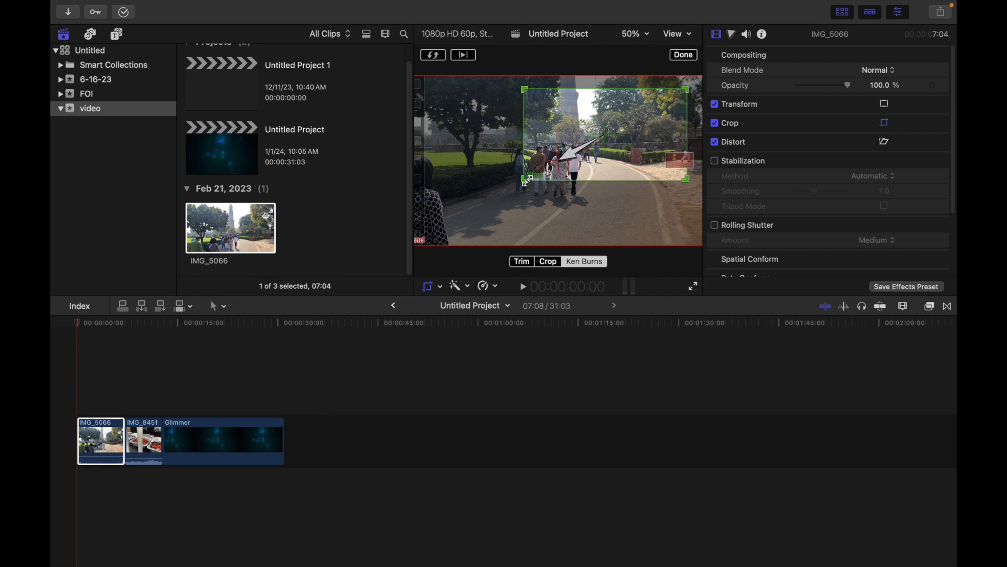
mouse_move(505, 200)
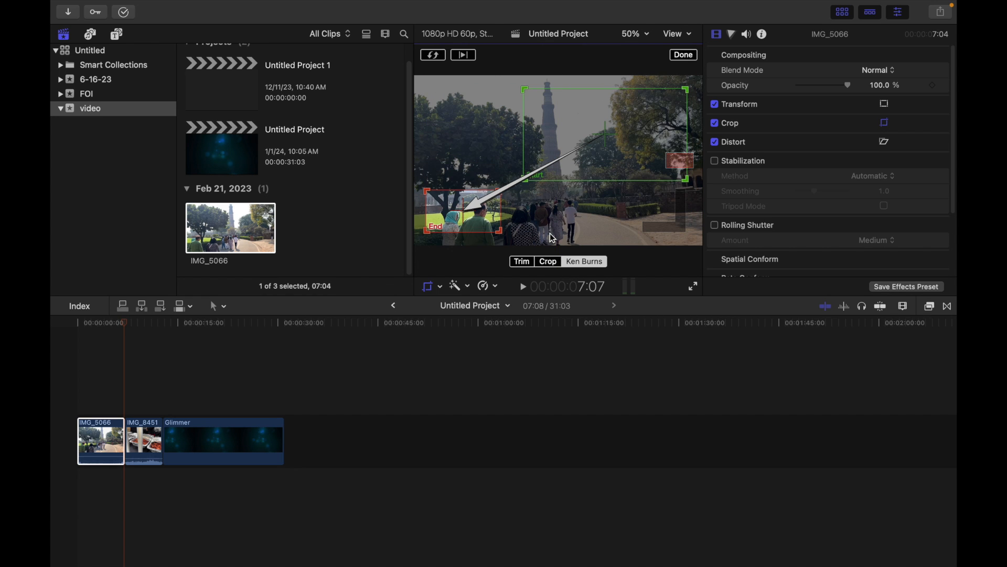
mouse_move(545, 72)
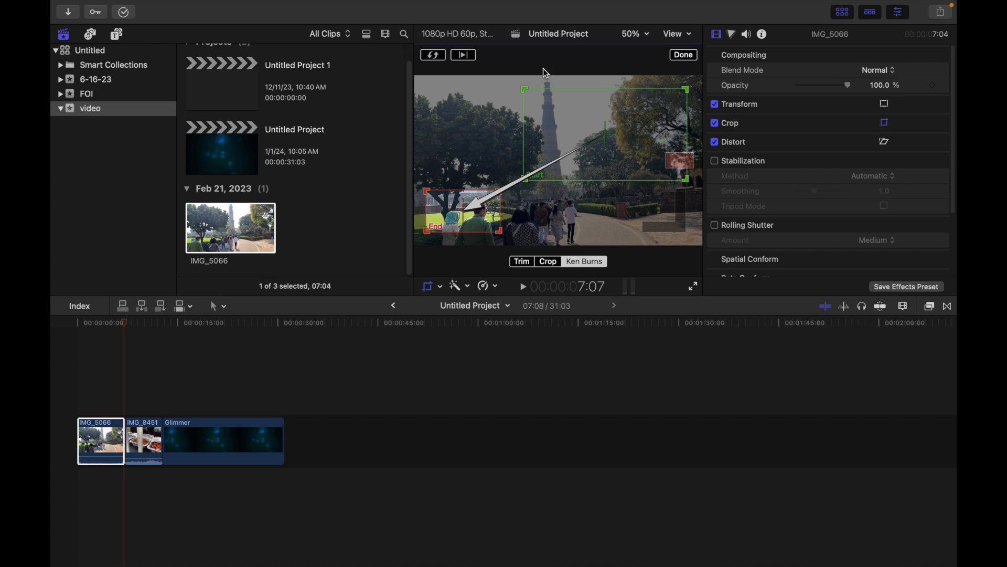
mouse_move(467, 60)
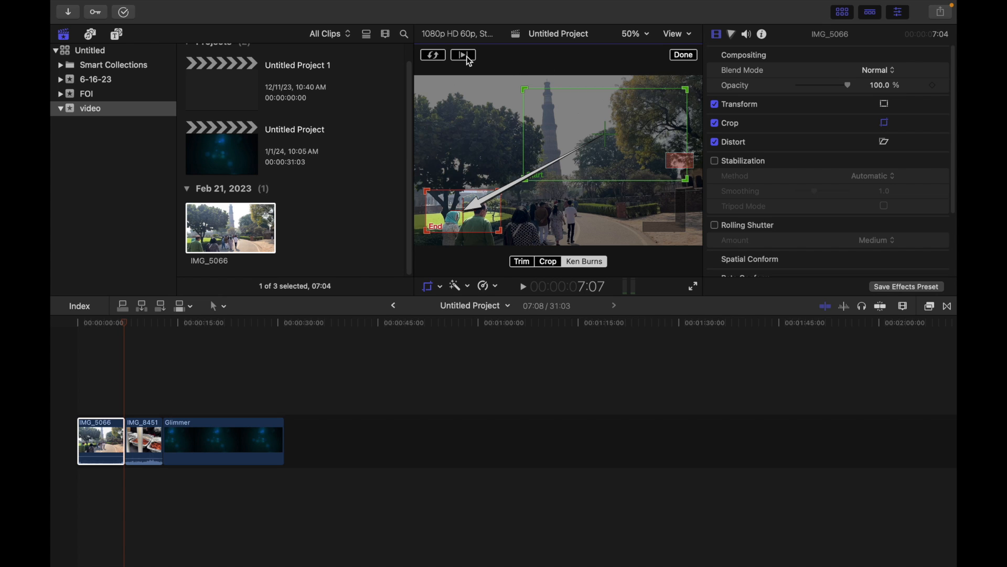
Preview the Ken Burns pan from the tower framing to the people.
click(682, 55)
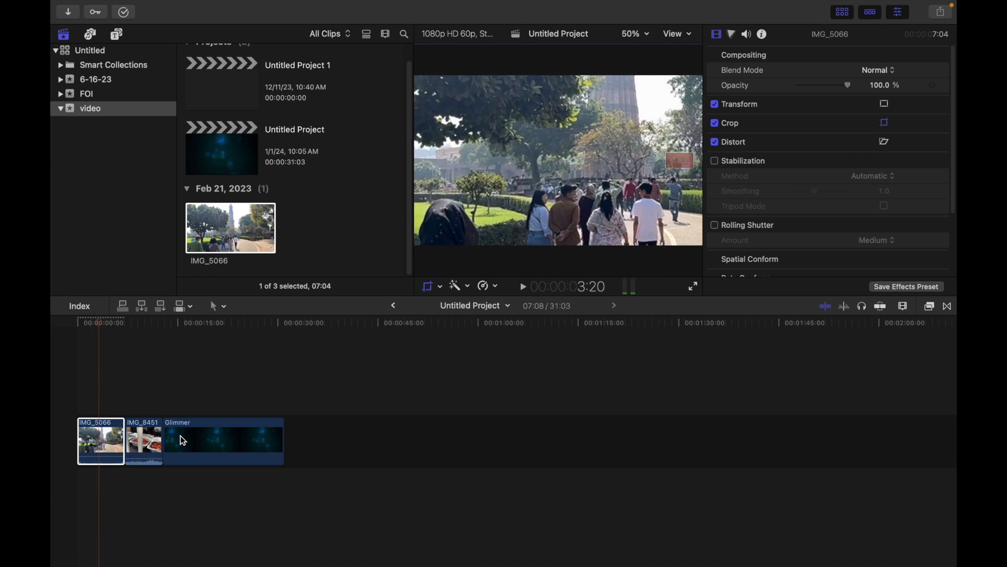
Swap the Ken Burns Start and End framings and preview the people-to-tower pan.
click(431, 55)
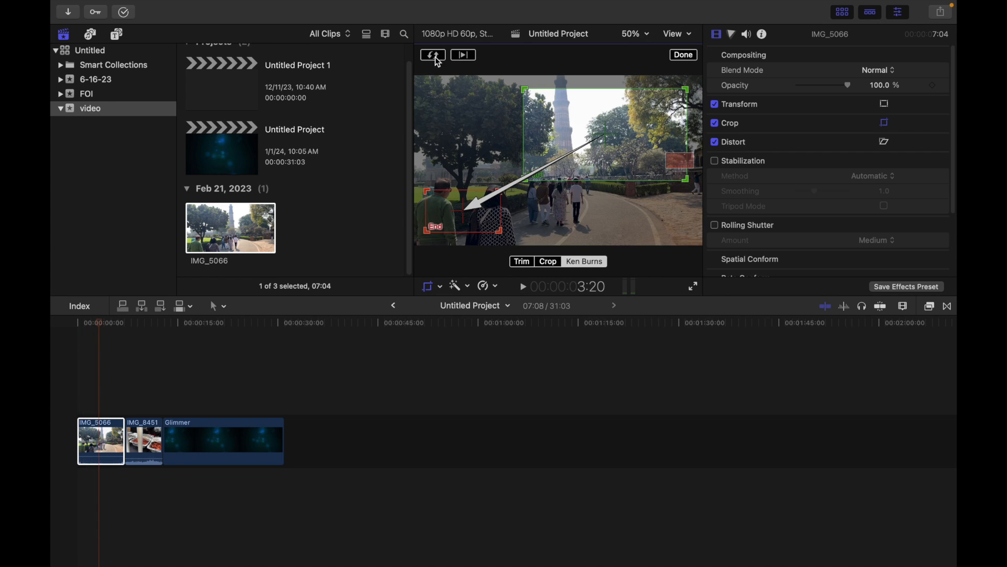
click(433, 55)
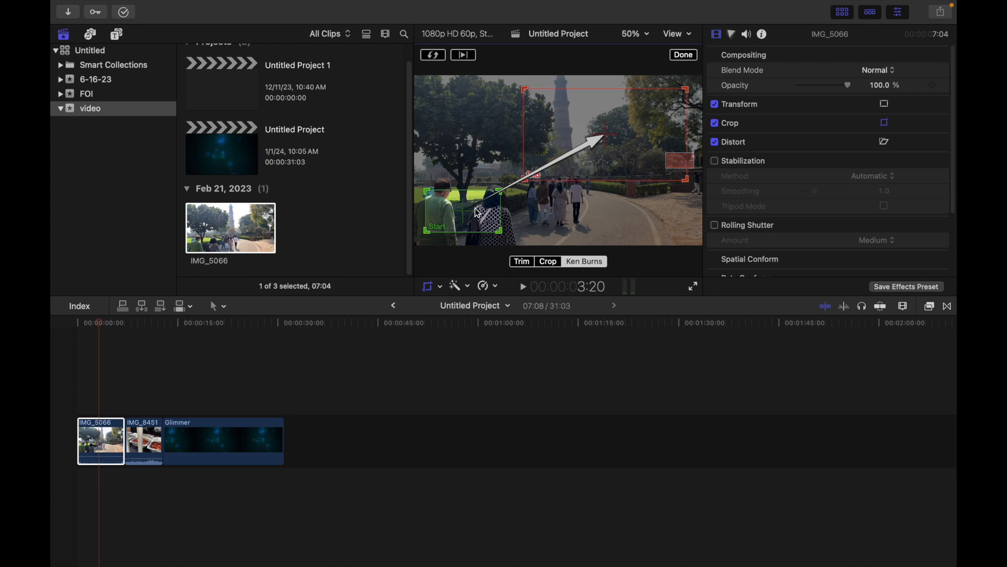
mouse_move(529, 187)
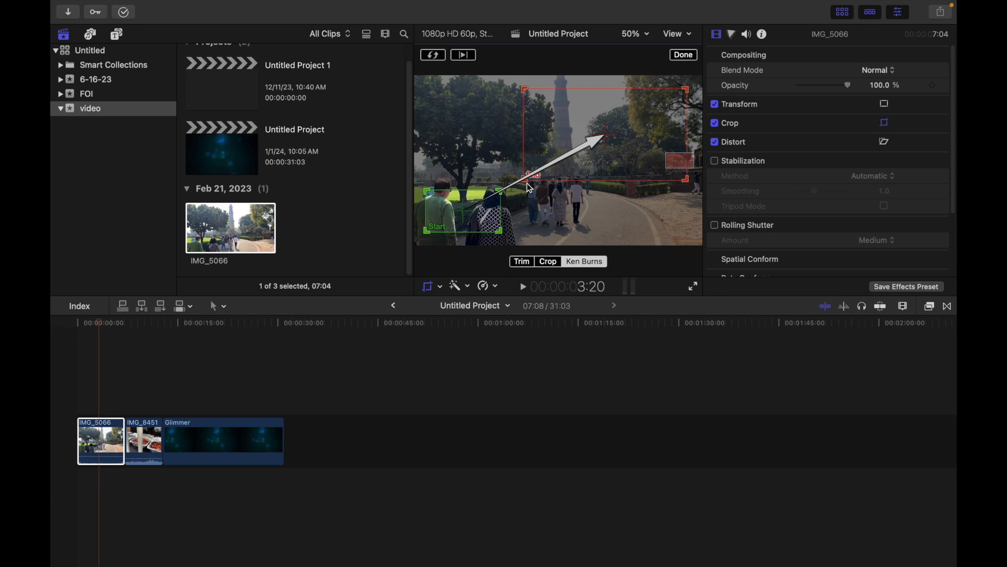
click(463, 54)
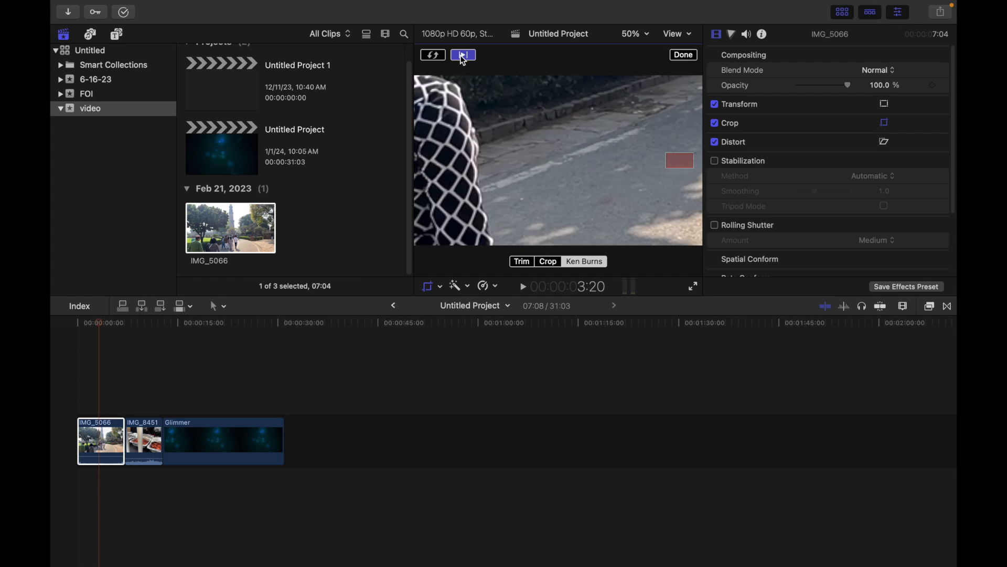